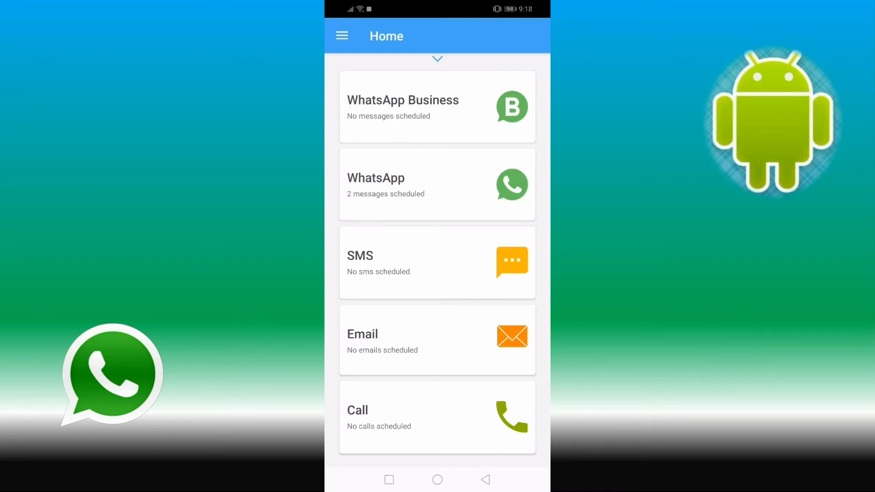
# Start a new WhatsApp schedule and go to pick a recipient from the chat list.
pyautogui.click(447, 269)
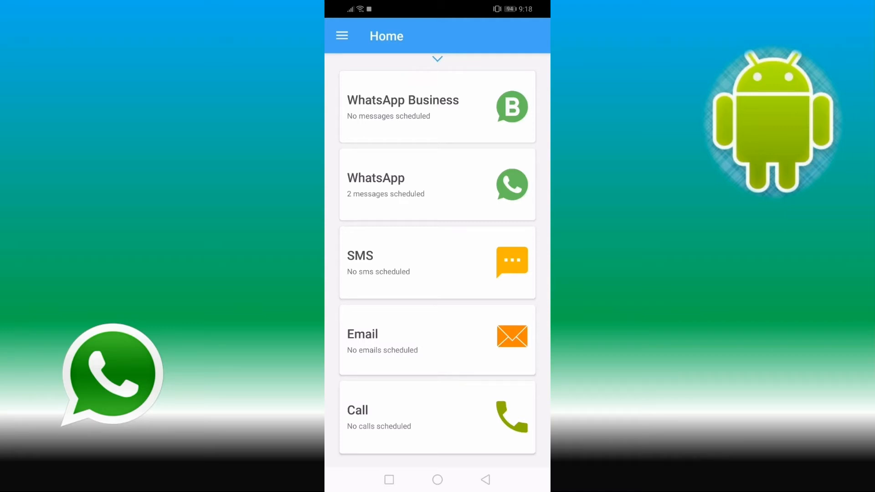
pyautogui.click(437, 184)
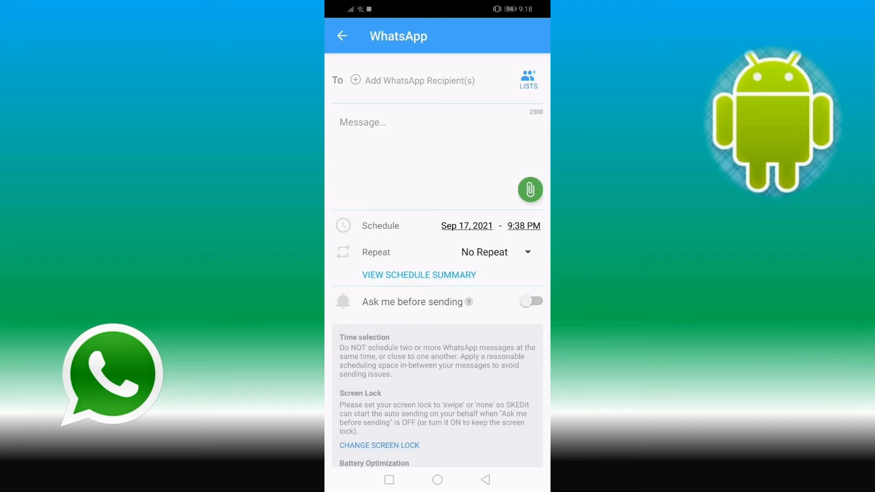
pyautogui.click(341, 36)
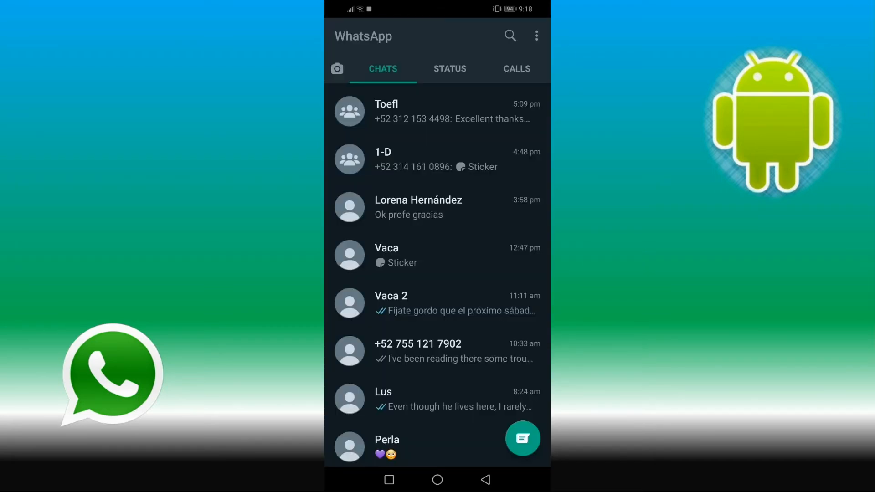
# Select Tocayo from the WhatsApp chat list as the message recipient.
pyautogui.scroll(-3)
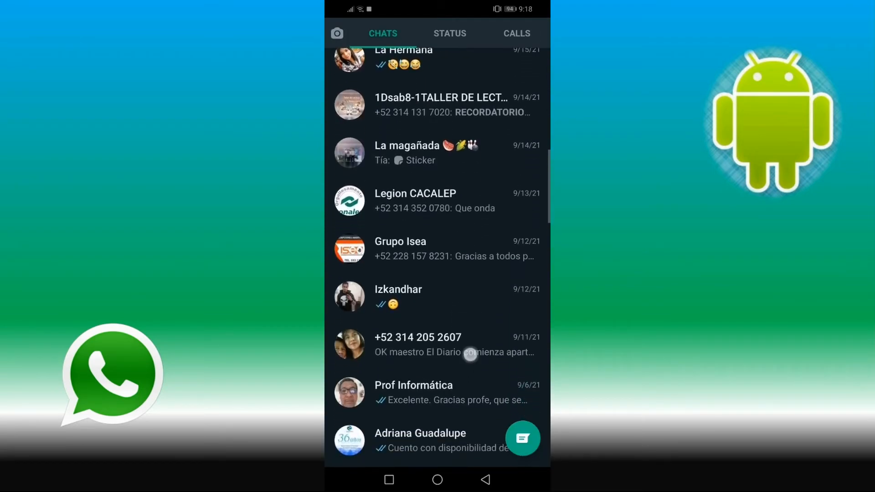
pyautogui.scroll(-3)
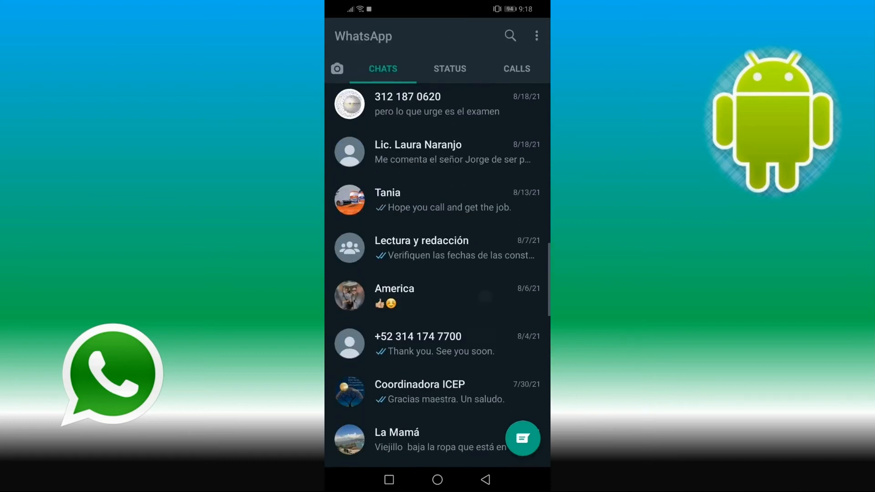
pyautogui.scroll(-3)
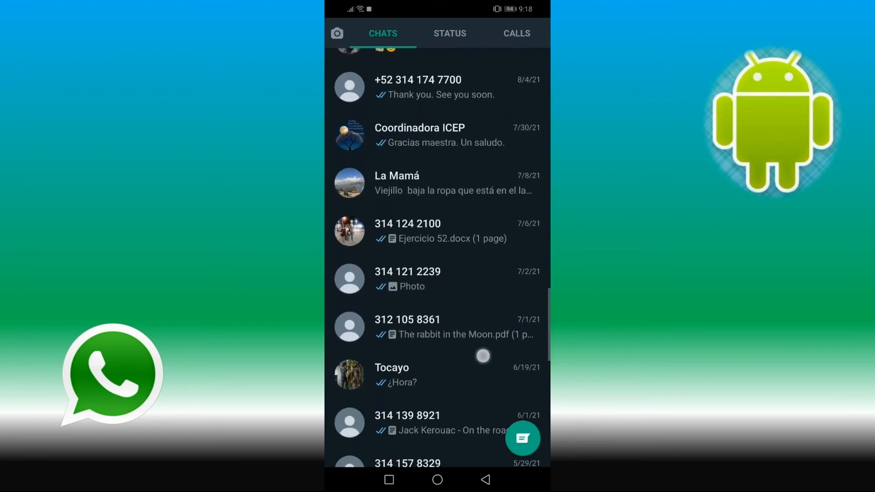
pyautogui.scroll(-3)
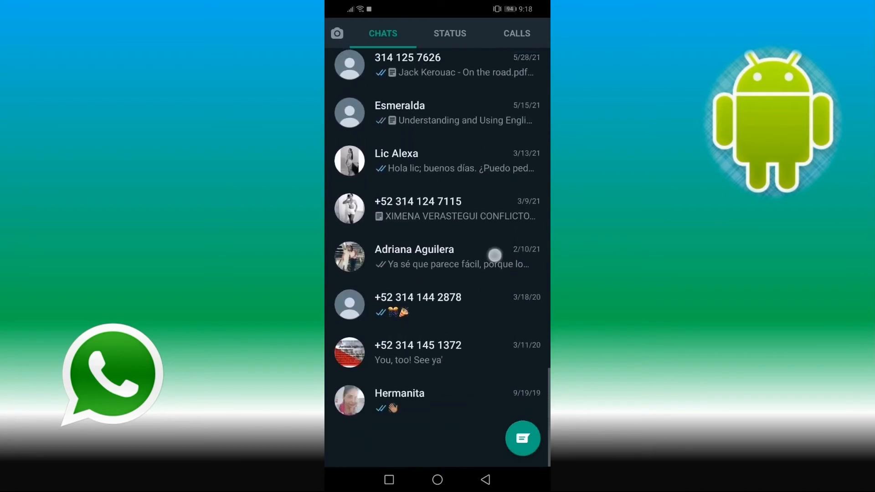
pyautogui.scroll(-3)
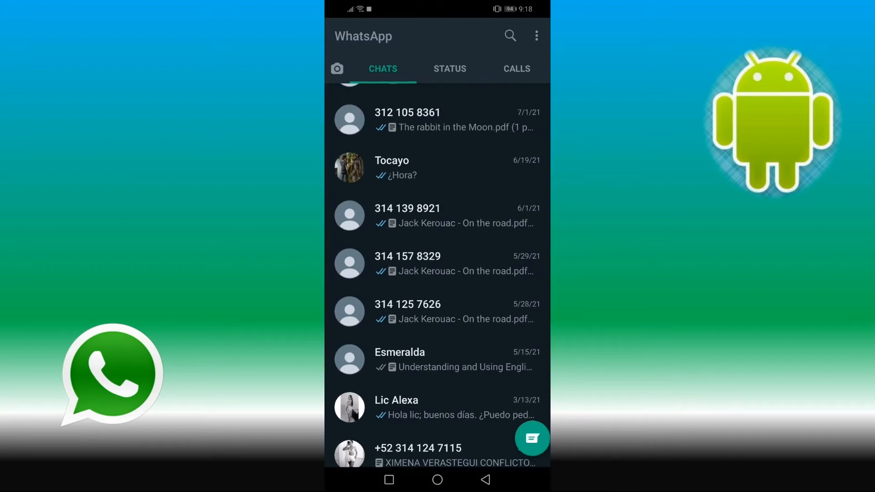
pyautogui.click(530, 438)
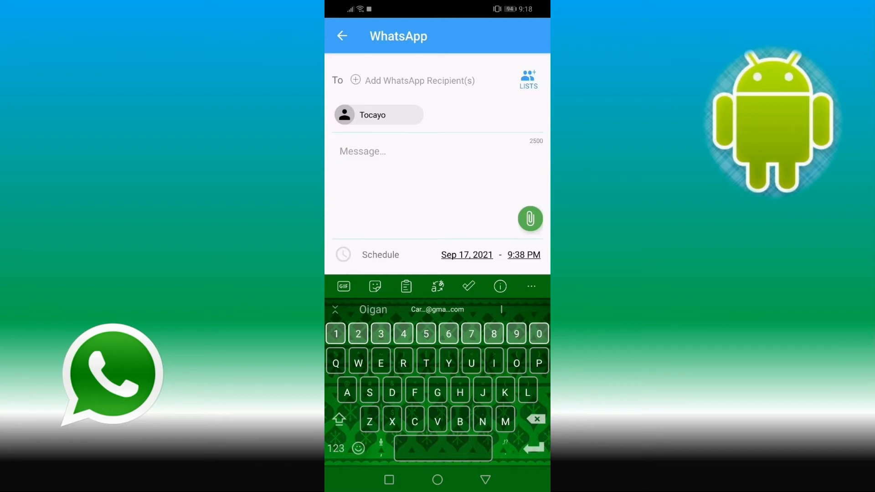
# Write the message "Hey man! When will you be in town?" and attempt to save it.
pyautogui.write('Hey man')
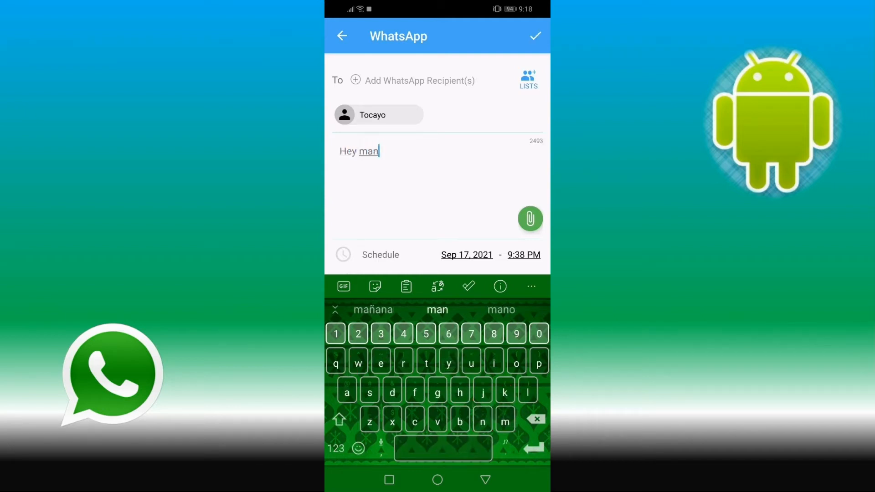
pyautogui.write('! When will you be')
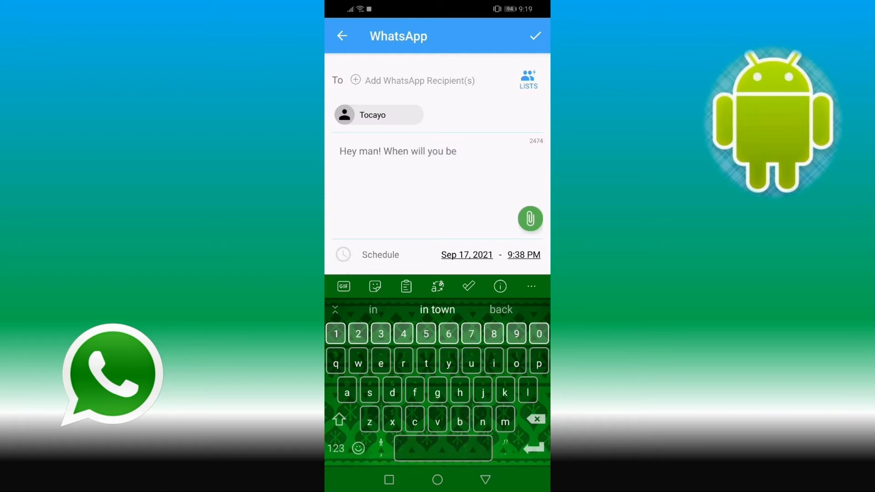
pyautogui.write('in town?')
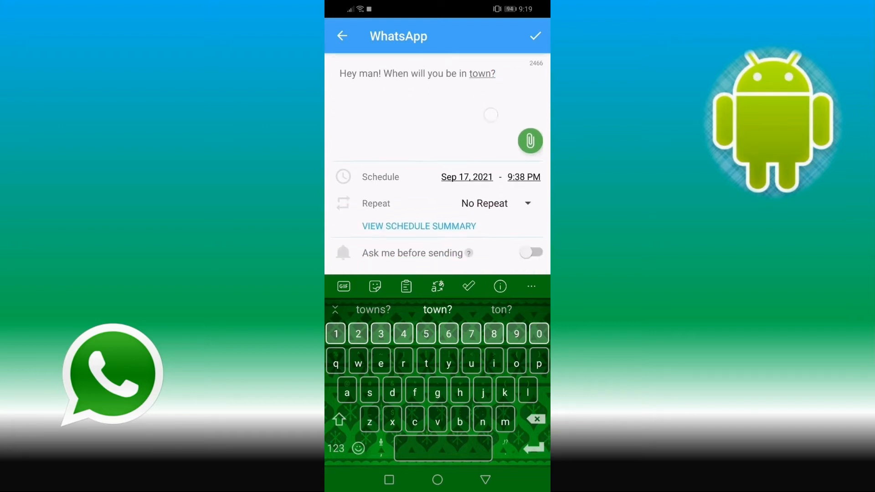
pyautogui.click(529, 141)
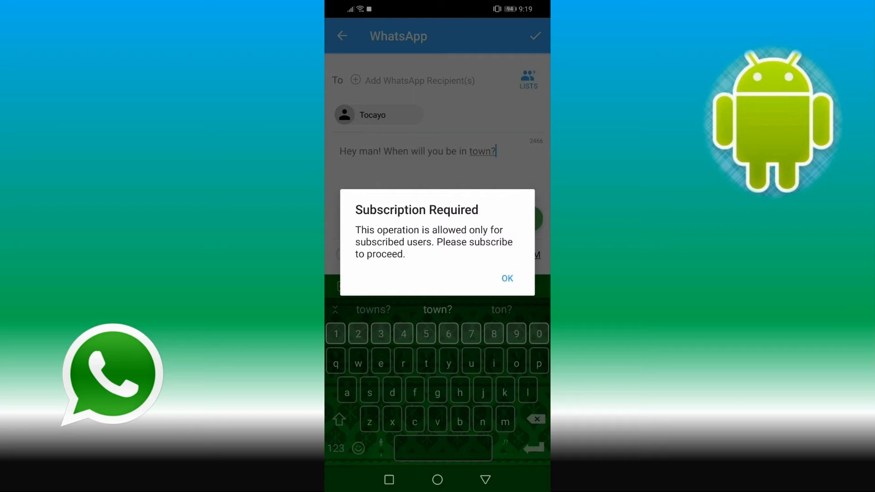
# Dismiss the Subscription Required notice and the SKEDit Pro upgrade page, returning to the draft.
pyautogui.click(507, 278)
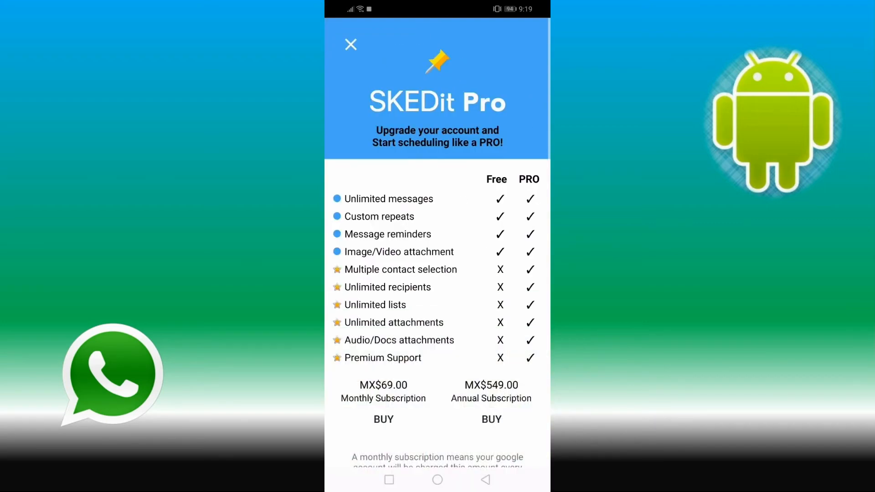
pyautogui.click(350, 45)
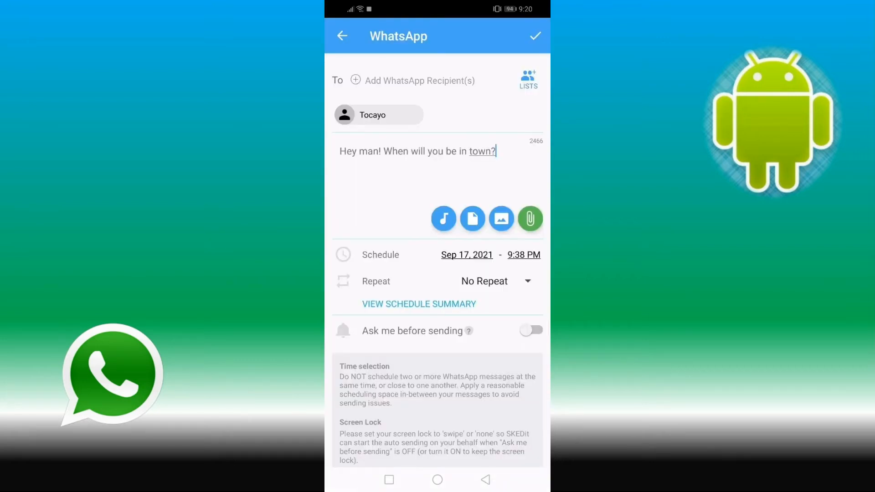
# Hide the attachment choices and bring up the date picker for the Sep 17, 2021 schedule.
pyautogui.click(530, 218)
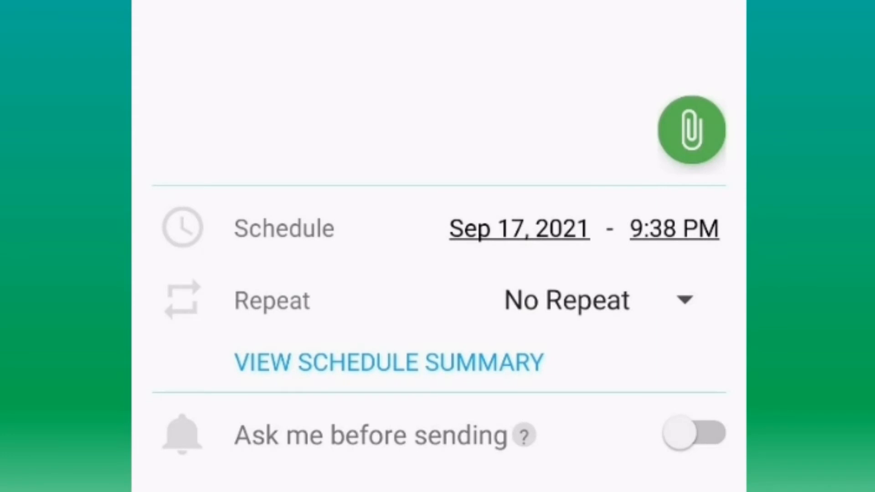
pyautogui.click(519, 228)
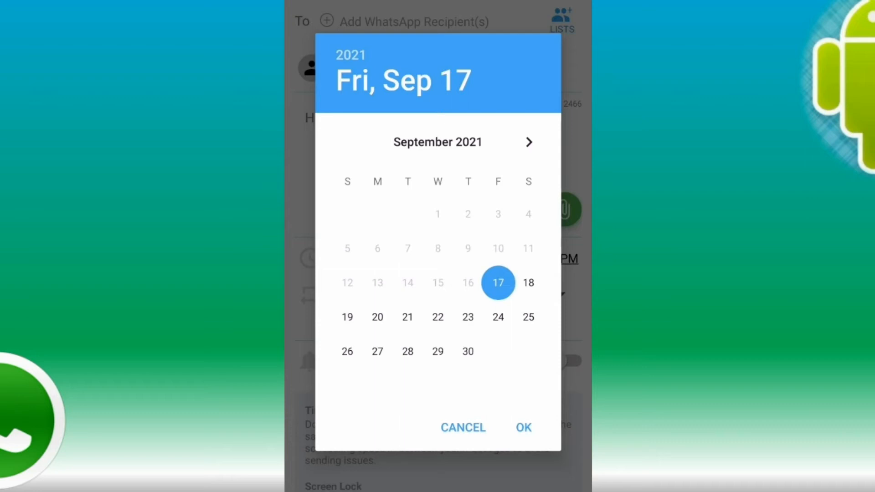
# Set the send date to Saturday, Sep 18, 2021.
pyautogui.click(528, 283)
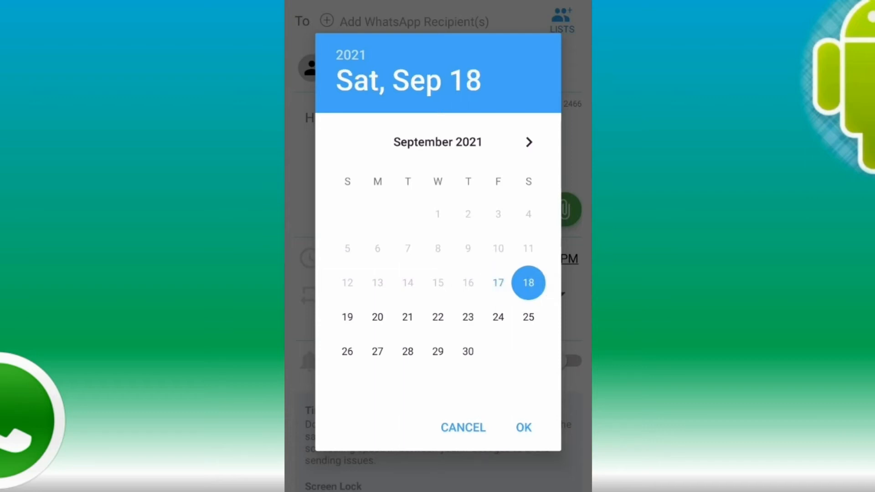
pyautogui.click(522, 427)
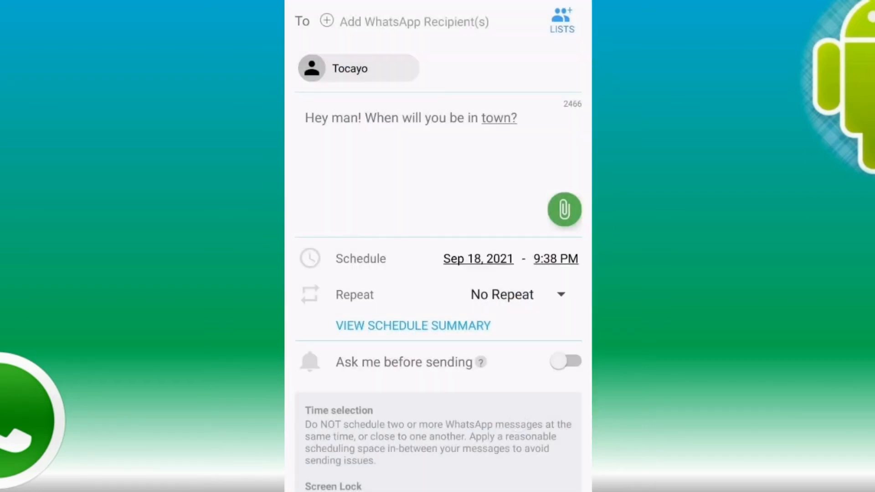
# Change the send time on the clock to 1:03 AM.
pyautogui.click(555, 259)
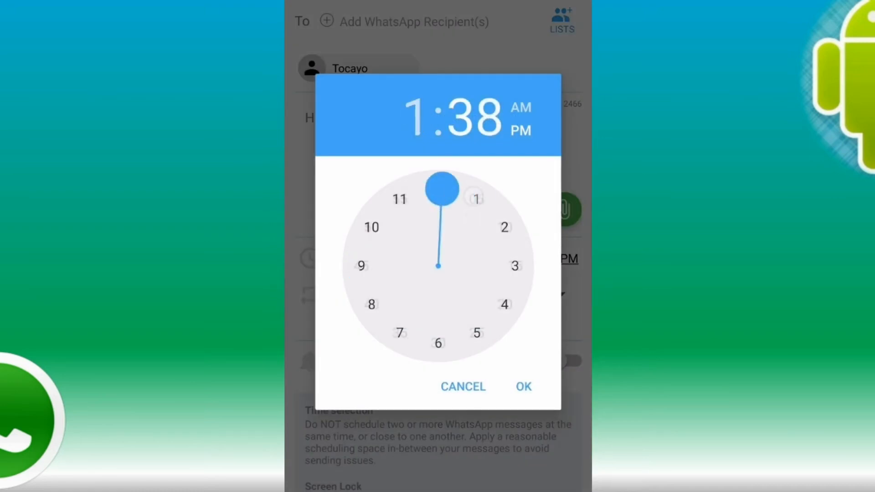
pyautogui.click(504, 227)
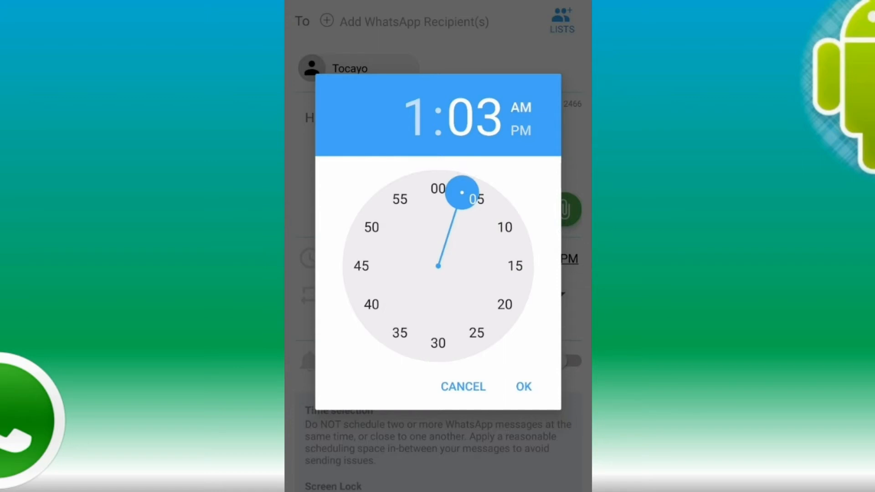
pyautogui.click(523, 386)
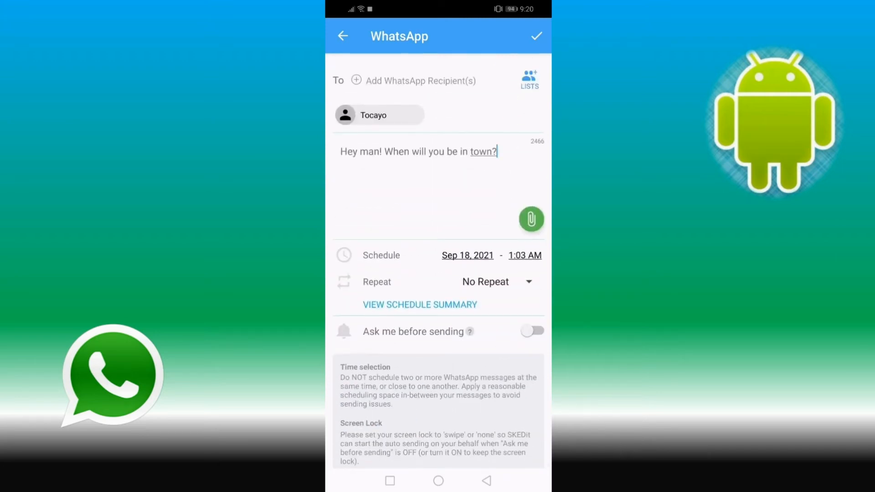
pyautogui.click(496, 282)
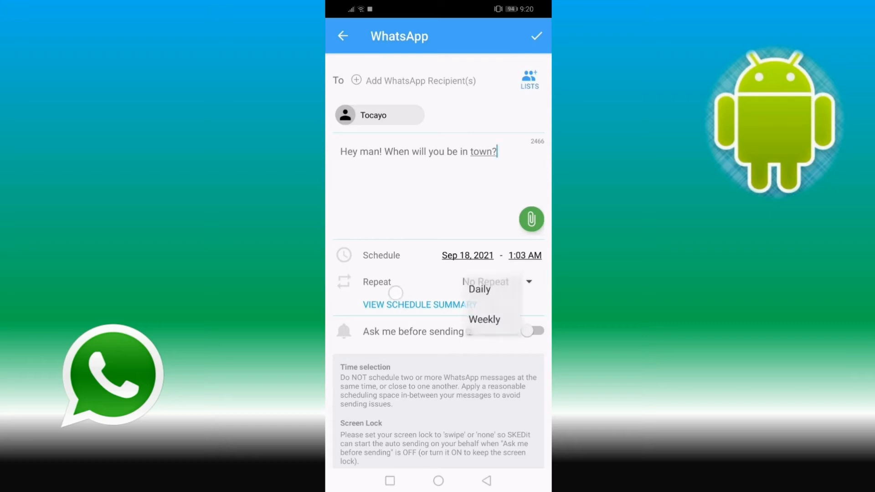
pyautogui.click(485, 281)
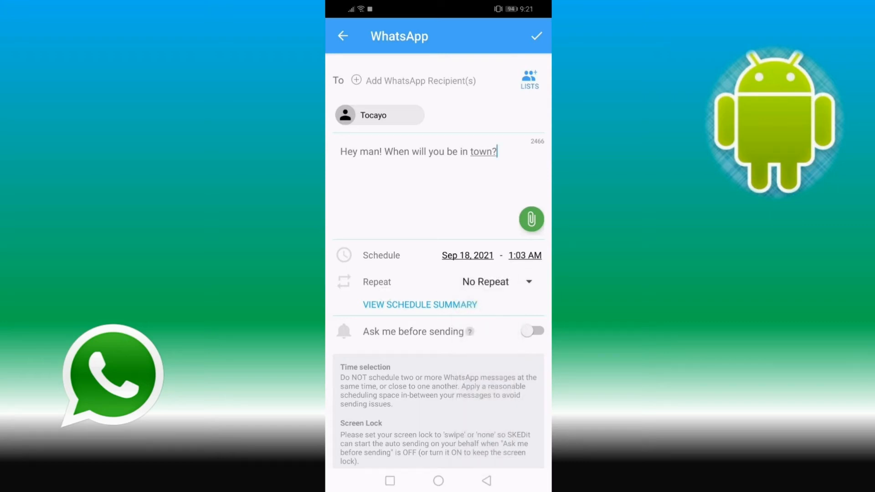
pyautogui.click(495, 281)
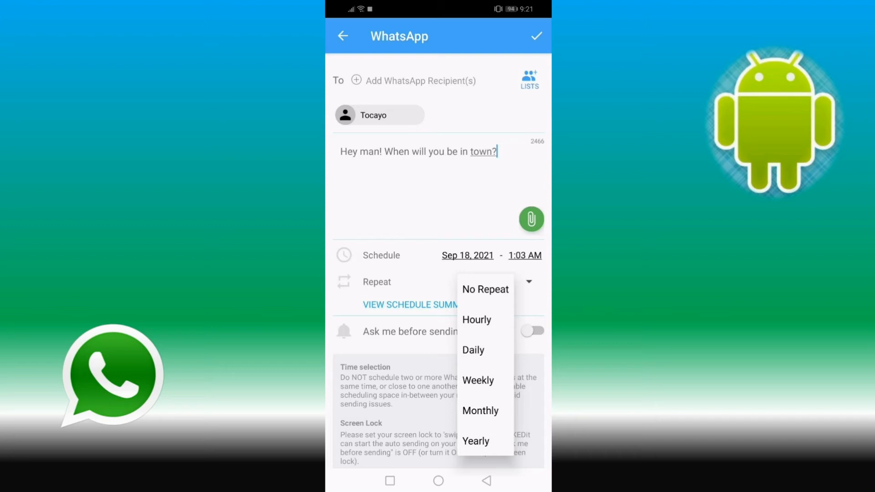
pyautogui.click(485, 289)
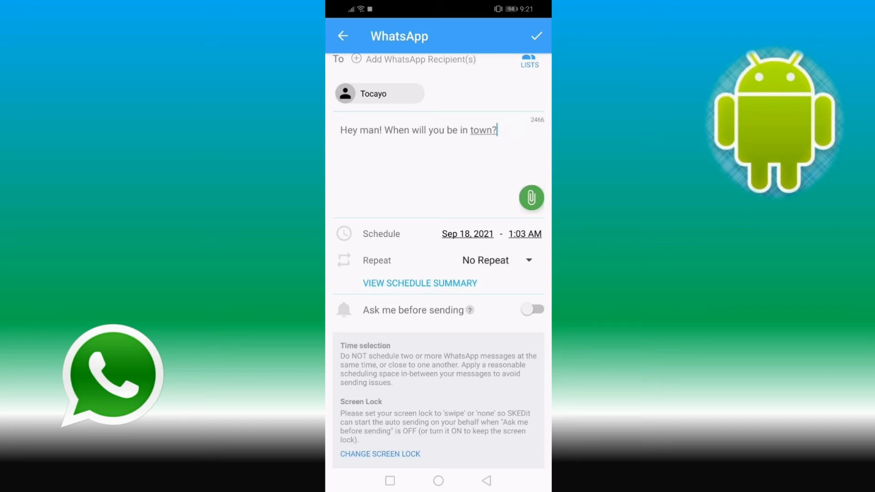
pyautogui.click(531, 309)
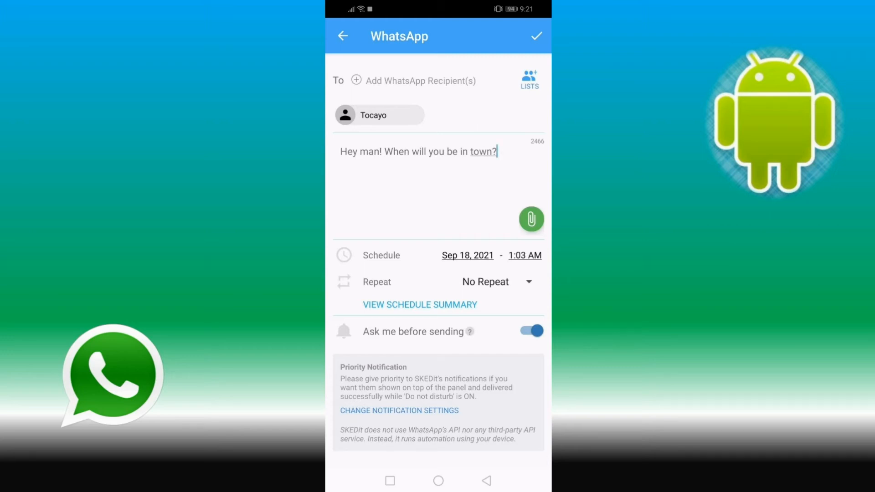
pyautogui.click(531, 330)
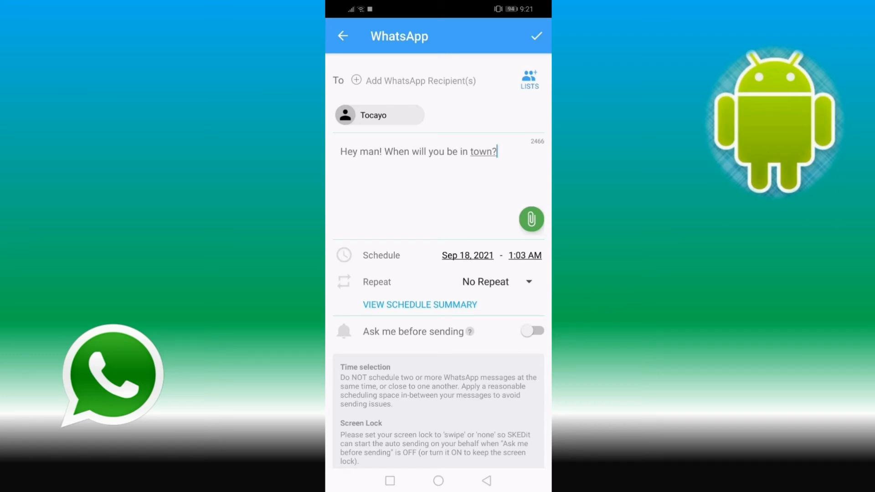
pyautogui.scroll(-3)
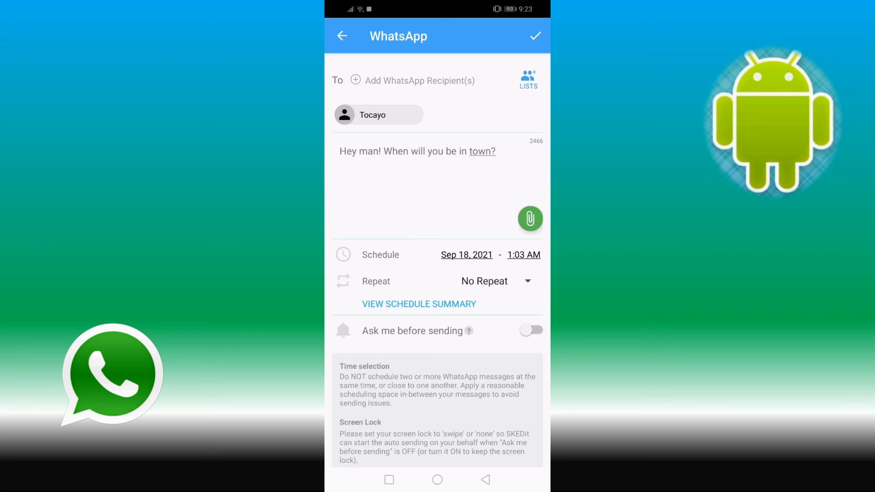
# Save the Tocayo WhatsApp message so Home shows 3 scheduled, then choose SMS scheduling.
pyautogui.click(535, 36)
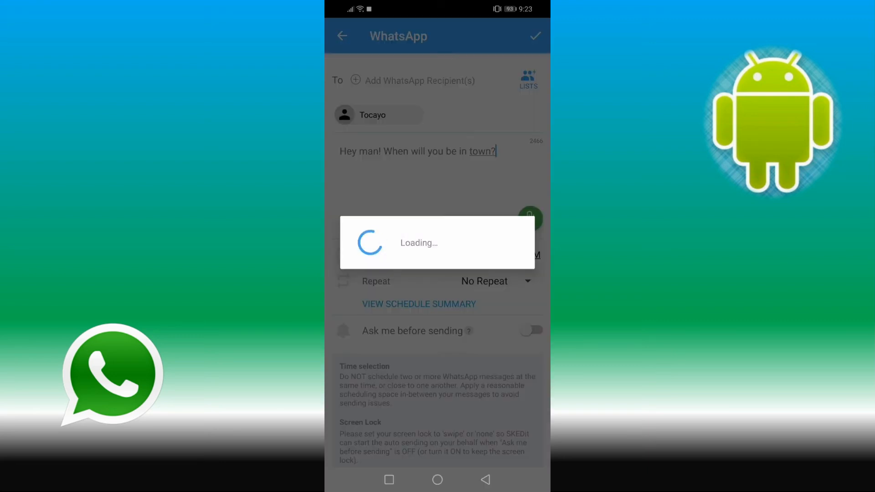
pyautogui.click(535, 36)
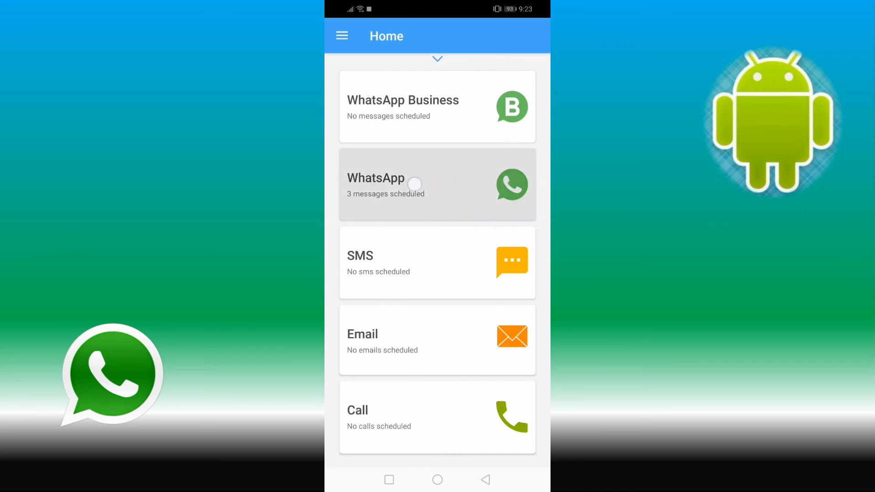
pyautogui.click(438, 184)
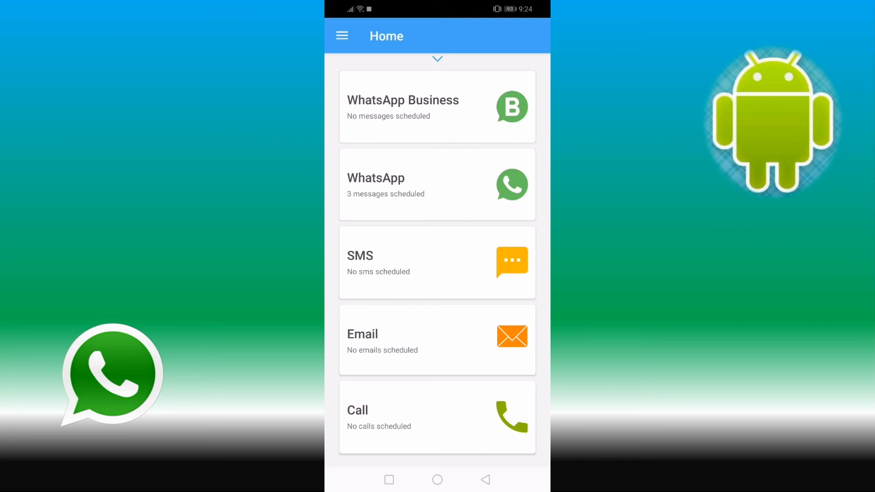
pyautogui.click(443, 266)
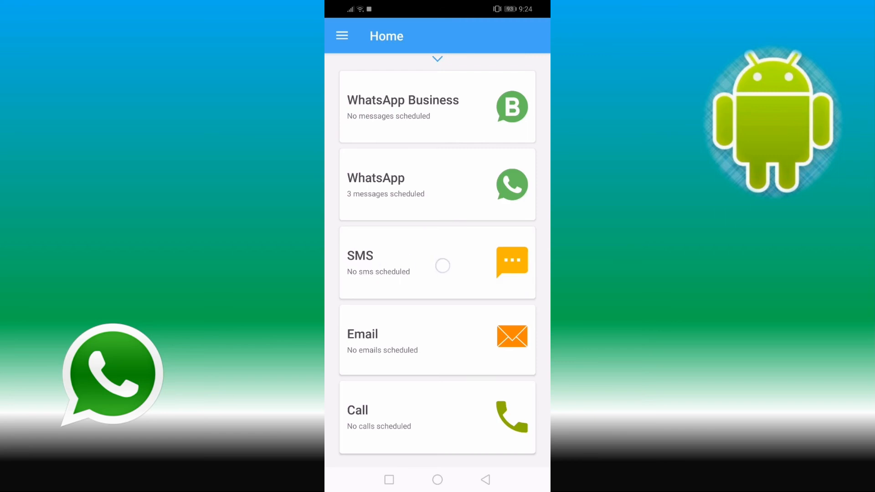
pyautogui.click(437, 262)
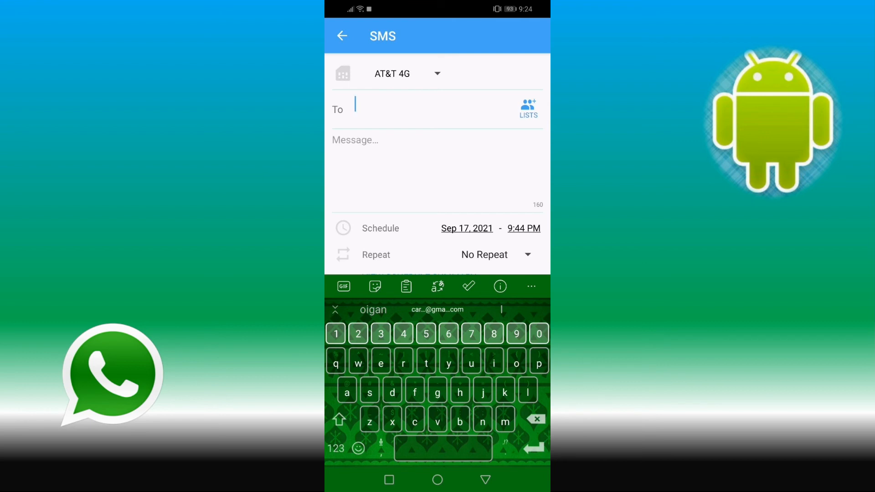
pyautogui.click(339, 420)
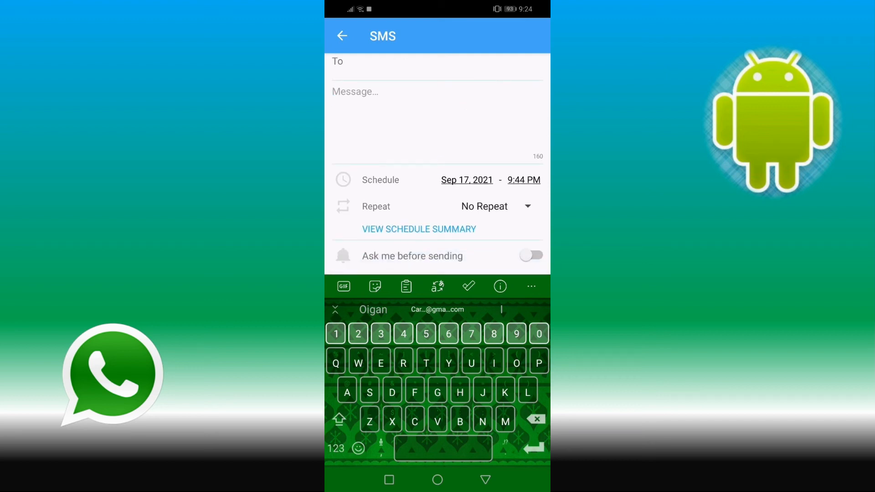
pyautogui.click(493, 206)
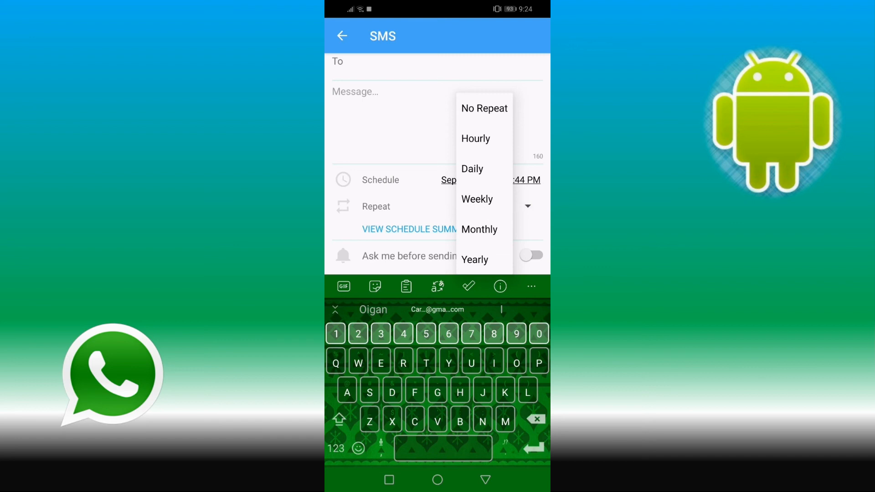
pyautogui.click(485, 108)
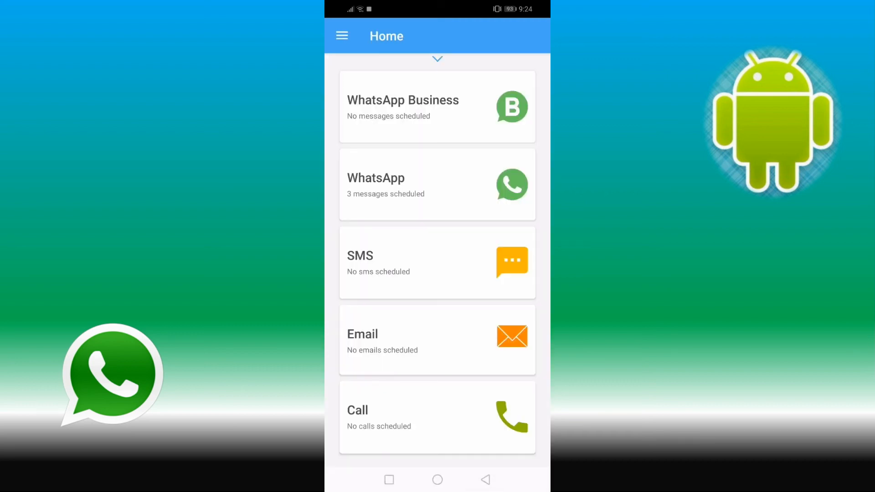
pyautogui.click(437, 340)
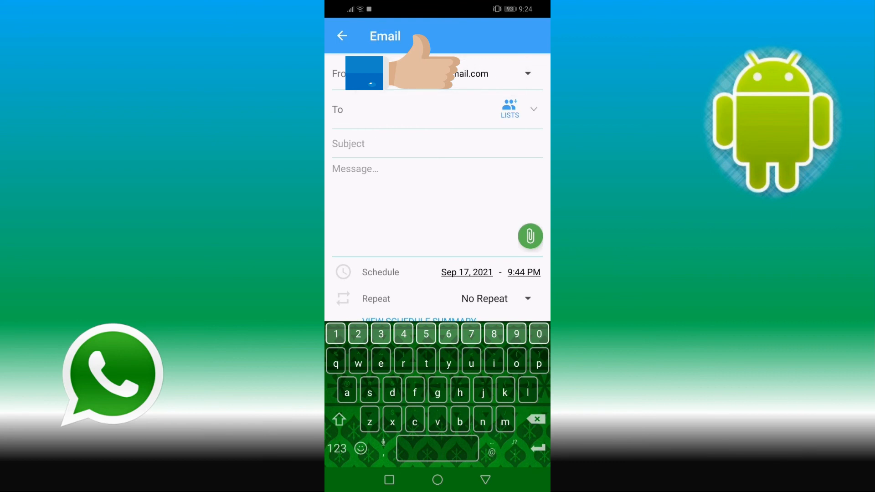
pyautogui.click(348, 143)
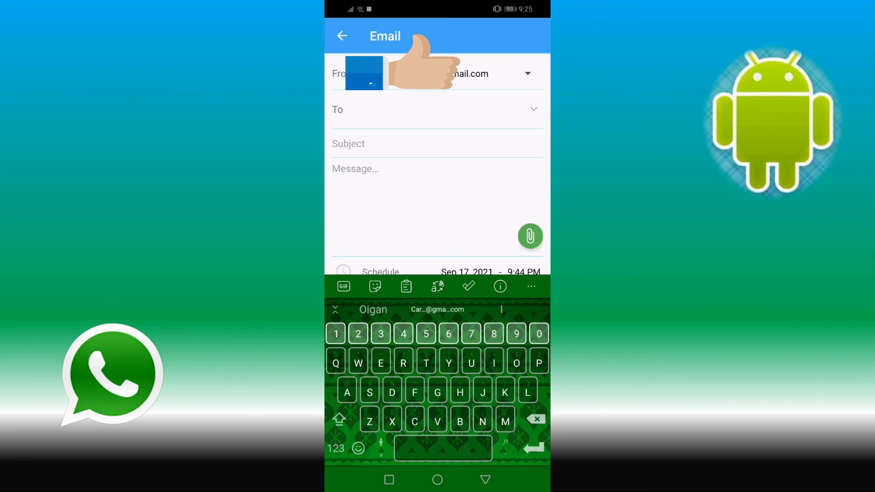
pyautogui.click(530, 236)
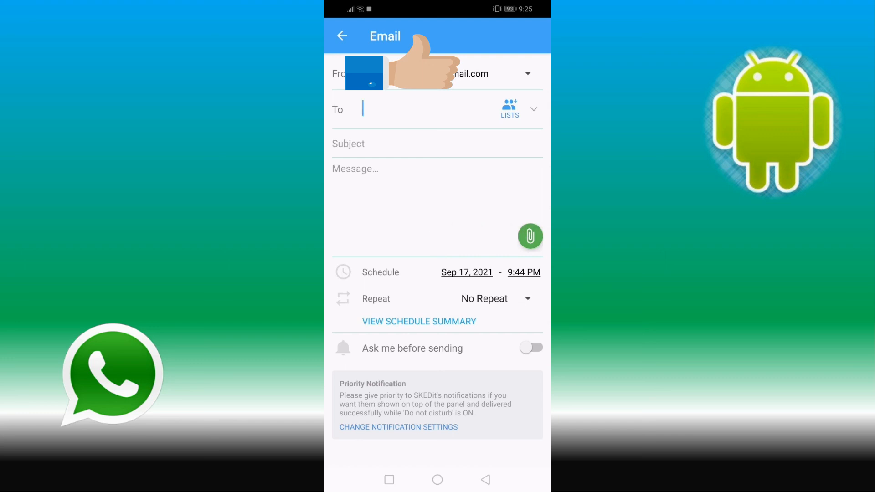
pyautogui.click(342, 36)
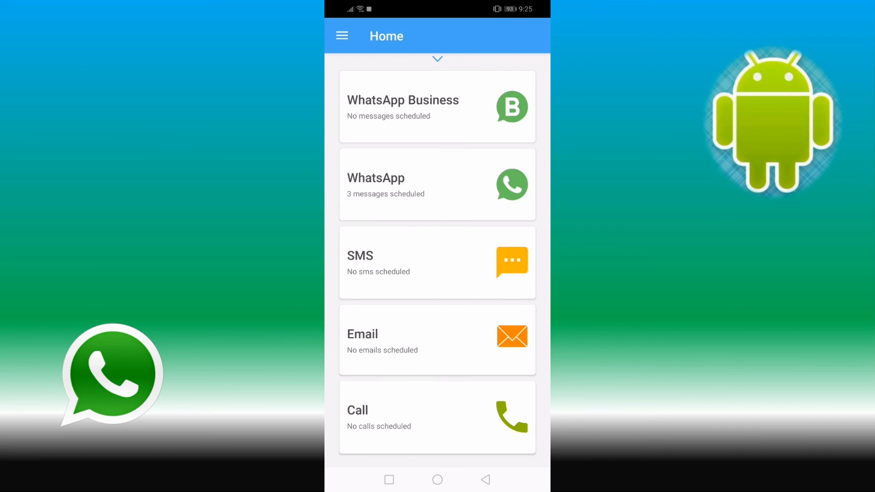
pyautogui.click(435, 416)
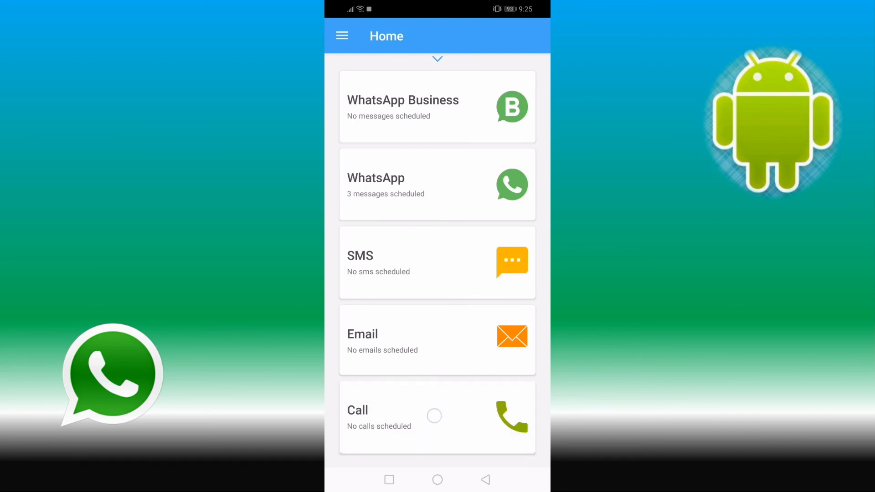